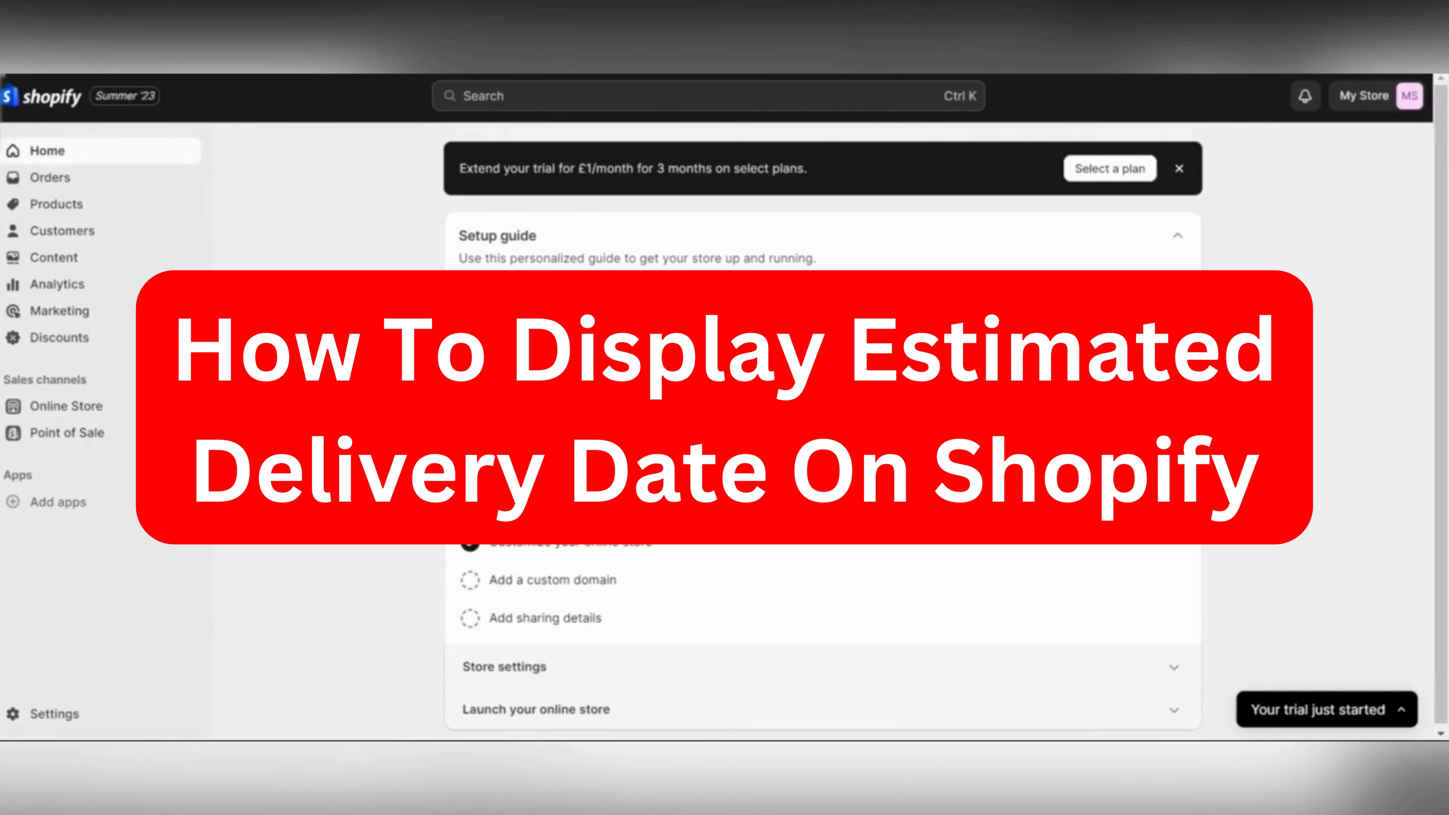
mouse_move(320, 576)
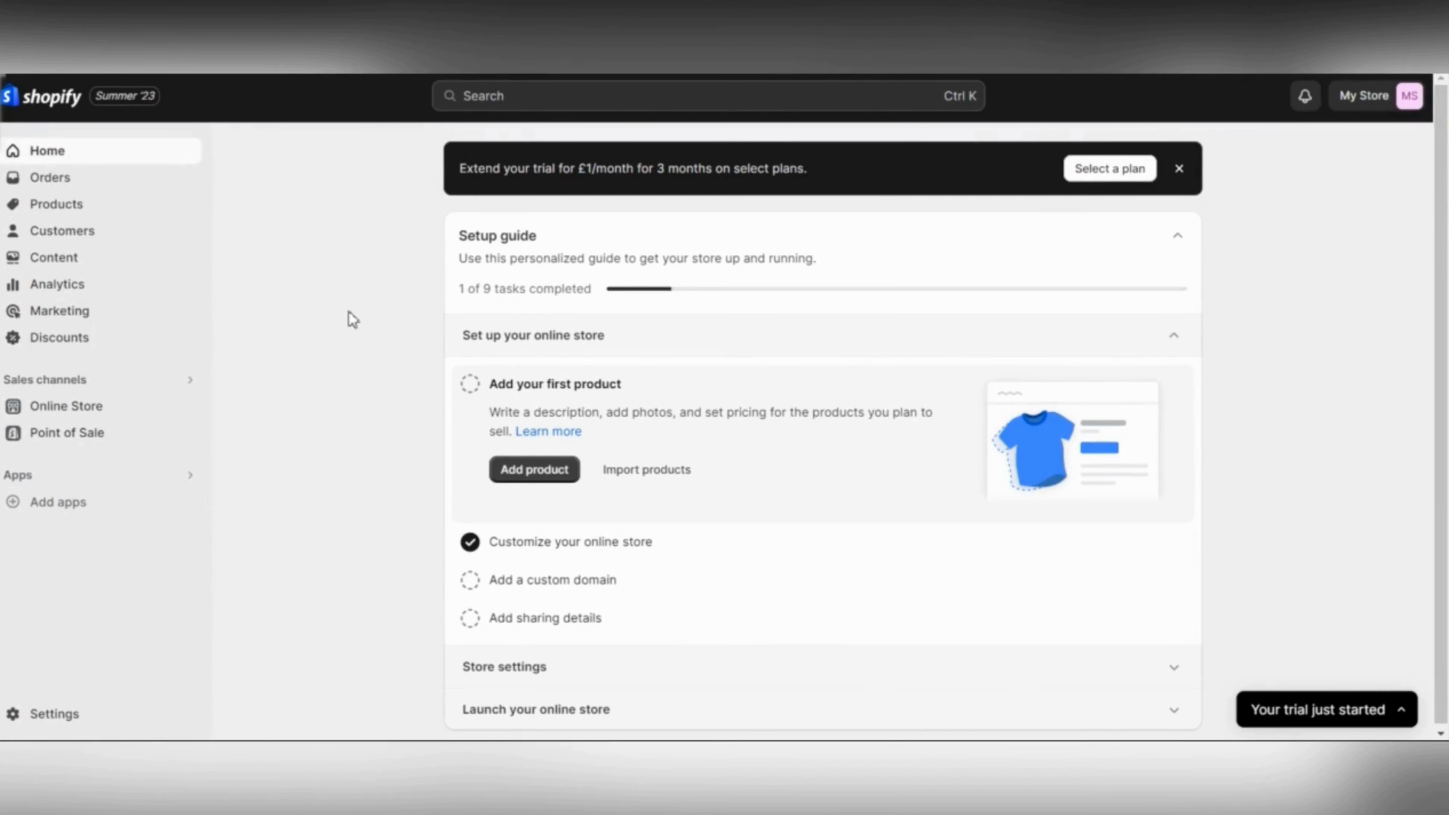
mouse_move(370, 446)
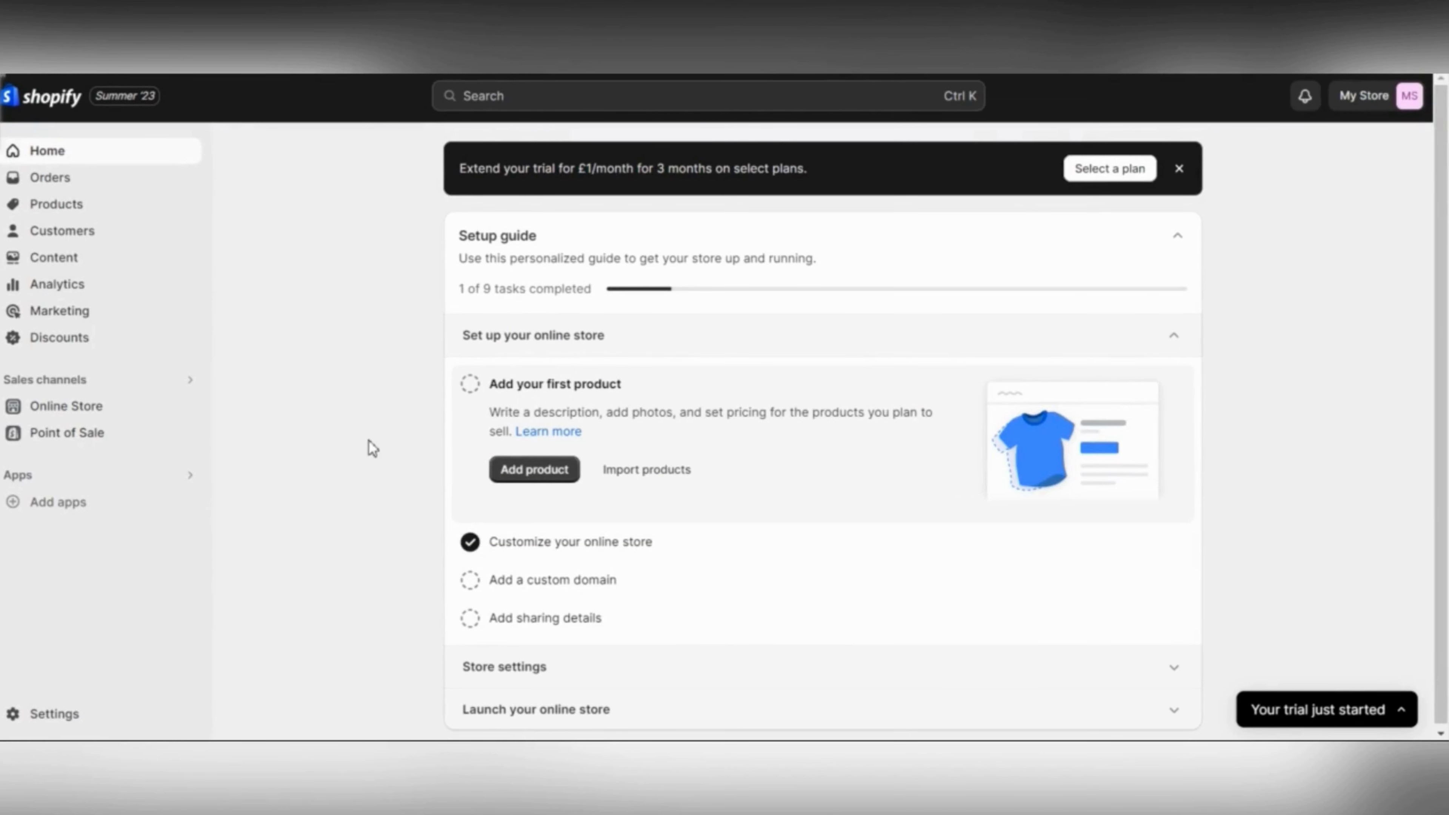
mouse_move(349, 387)
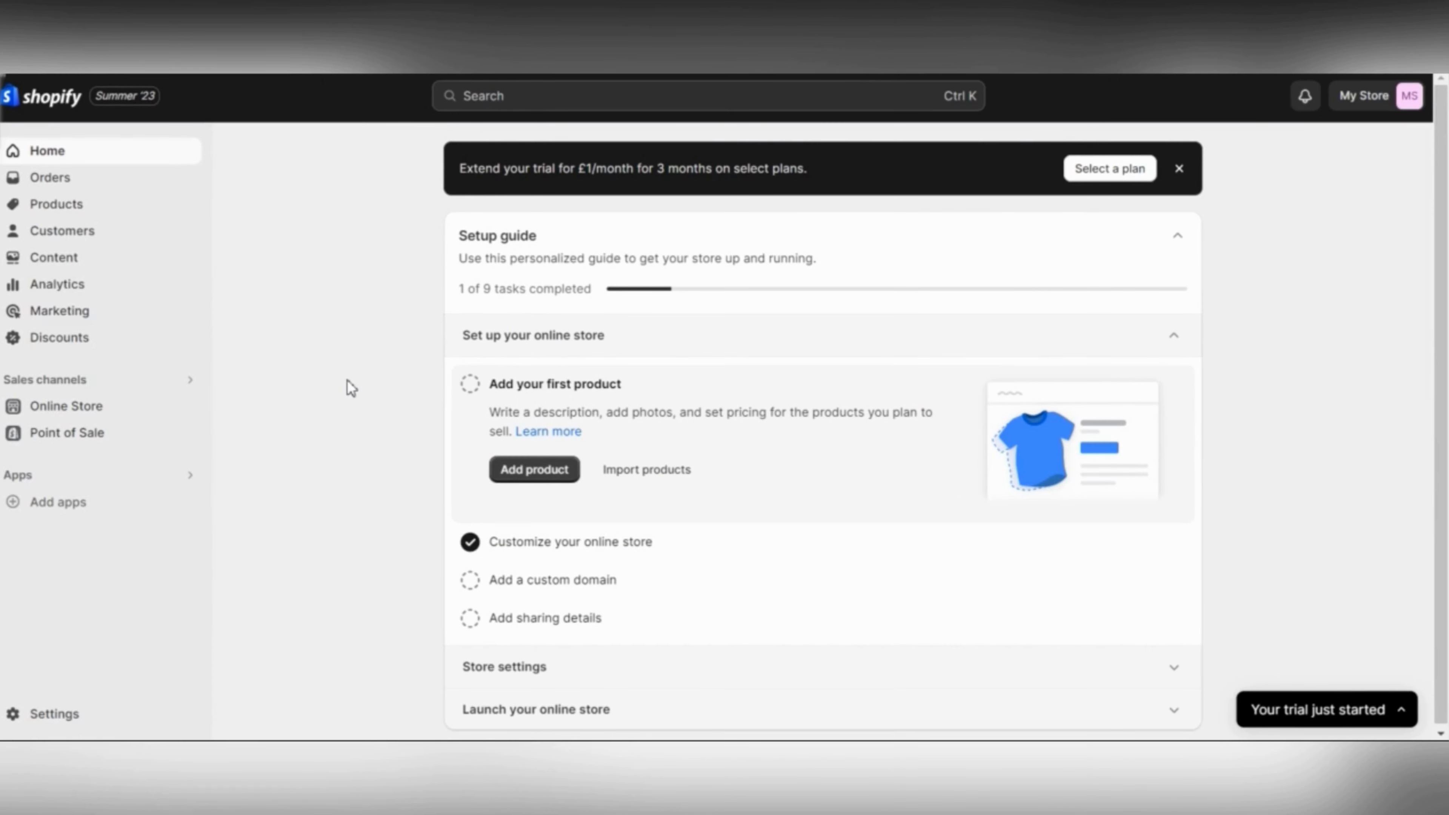
Browse the suggested apps under Add apps and reach the Shopify App Store home.
click(56, 503)
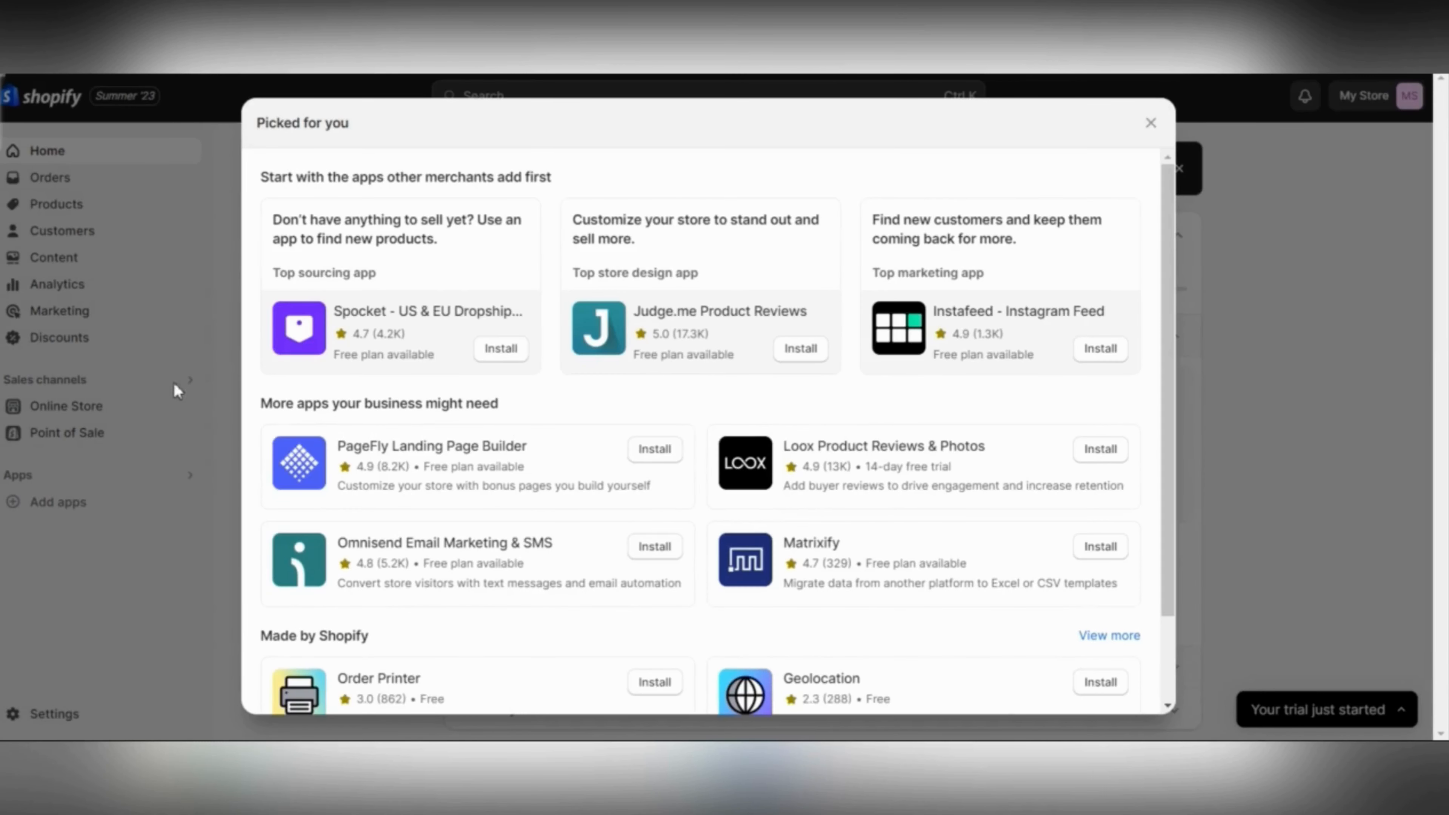
scroll(down, 3)
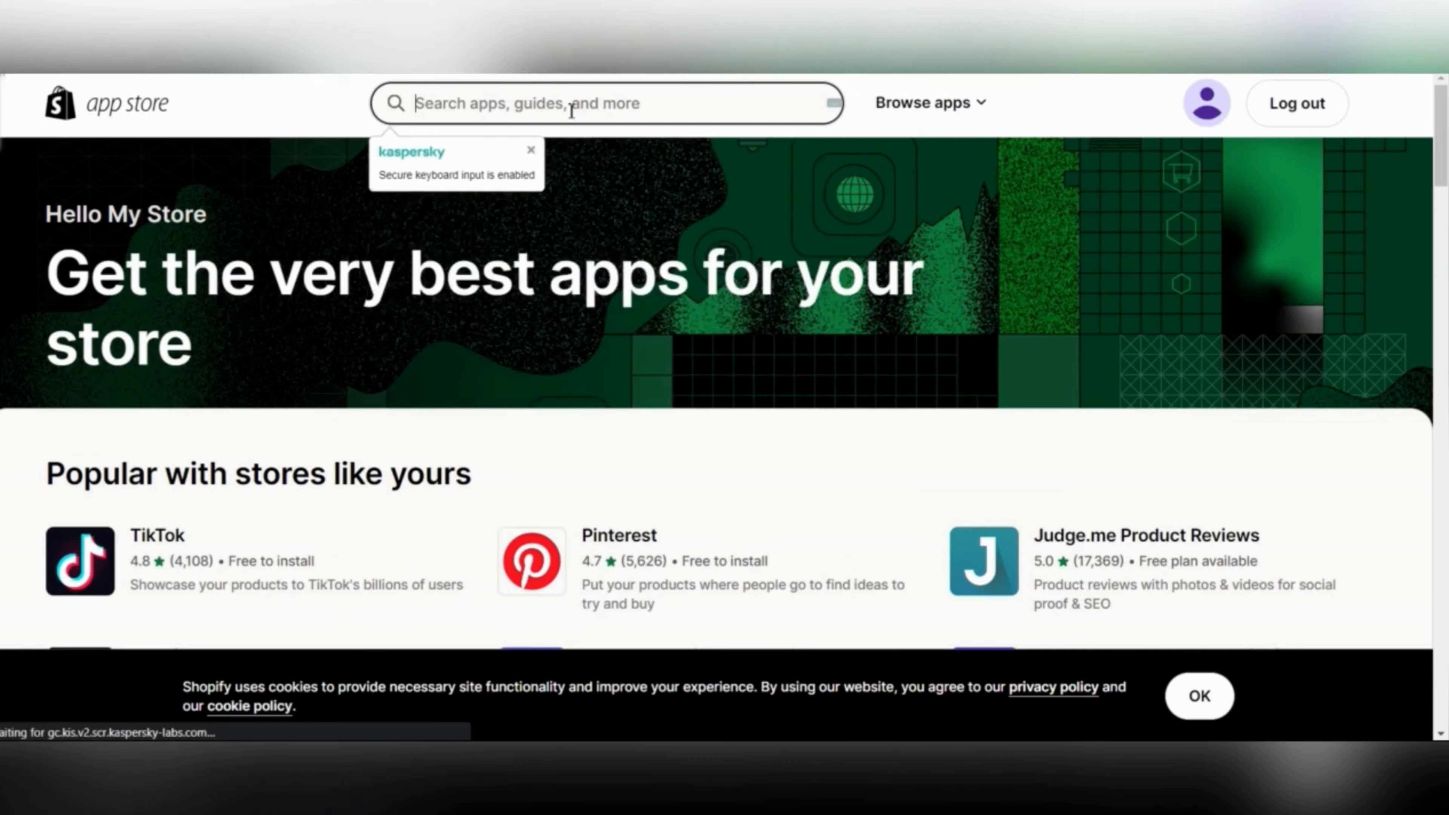
Search the App Store for 'estimated delivery date', listing 716 matching apps.
click(574, 109)
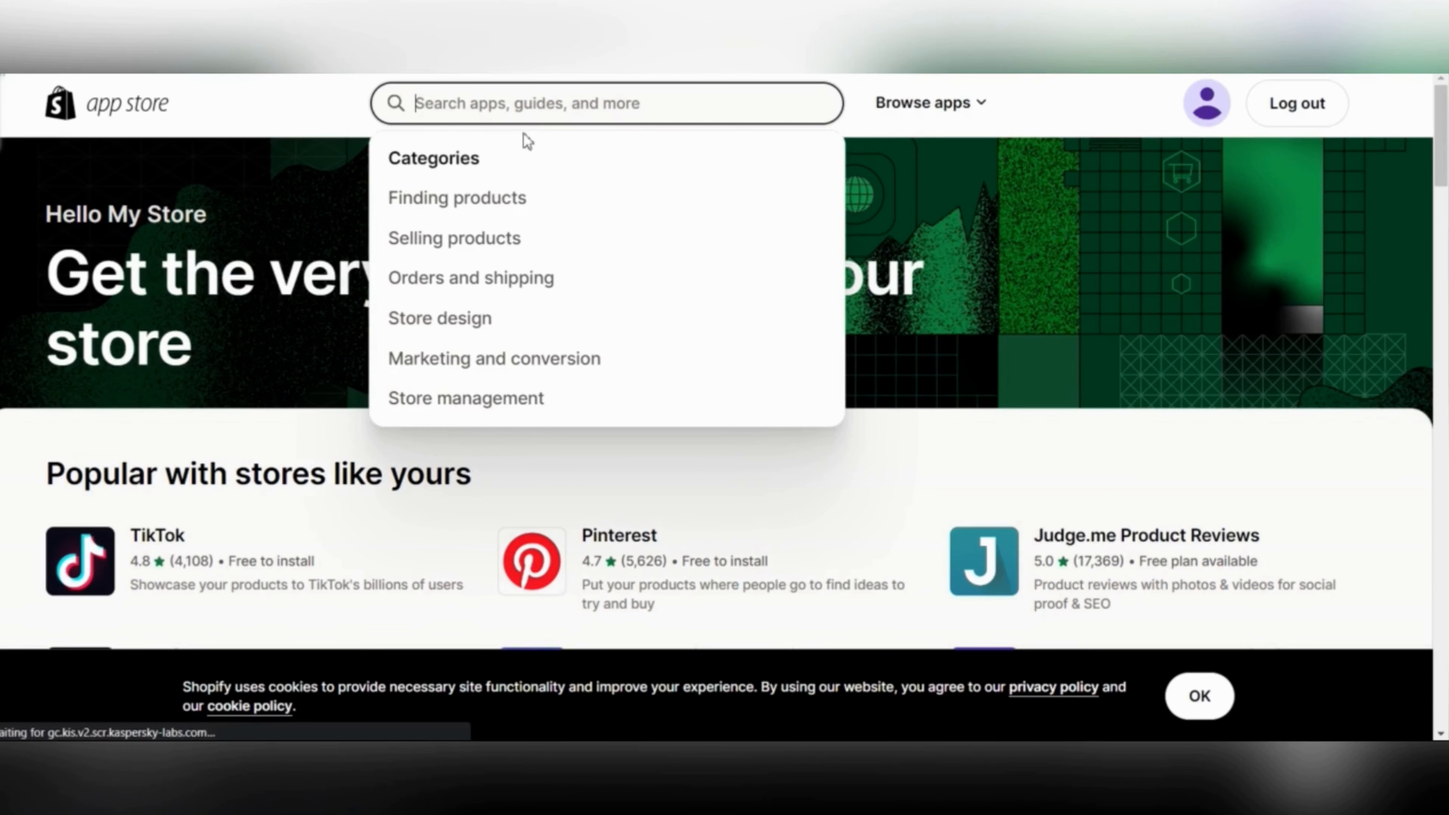
text(esti)
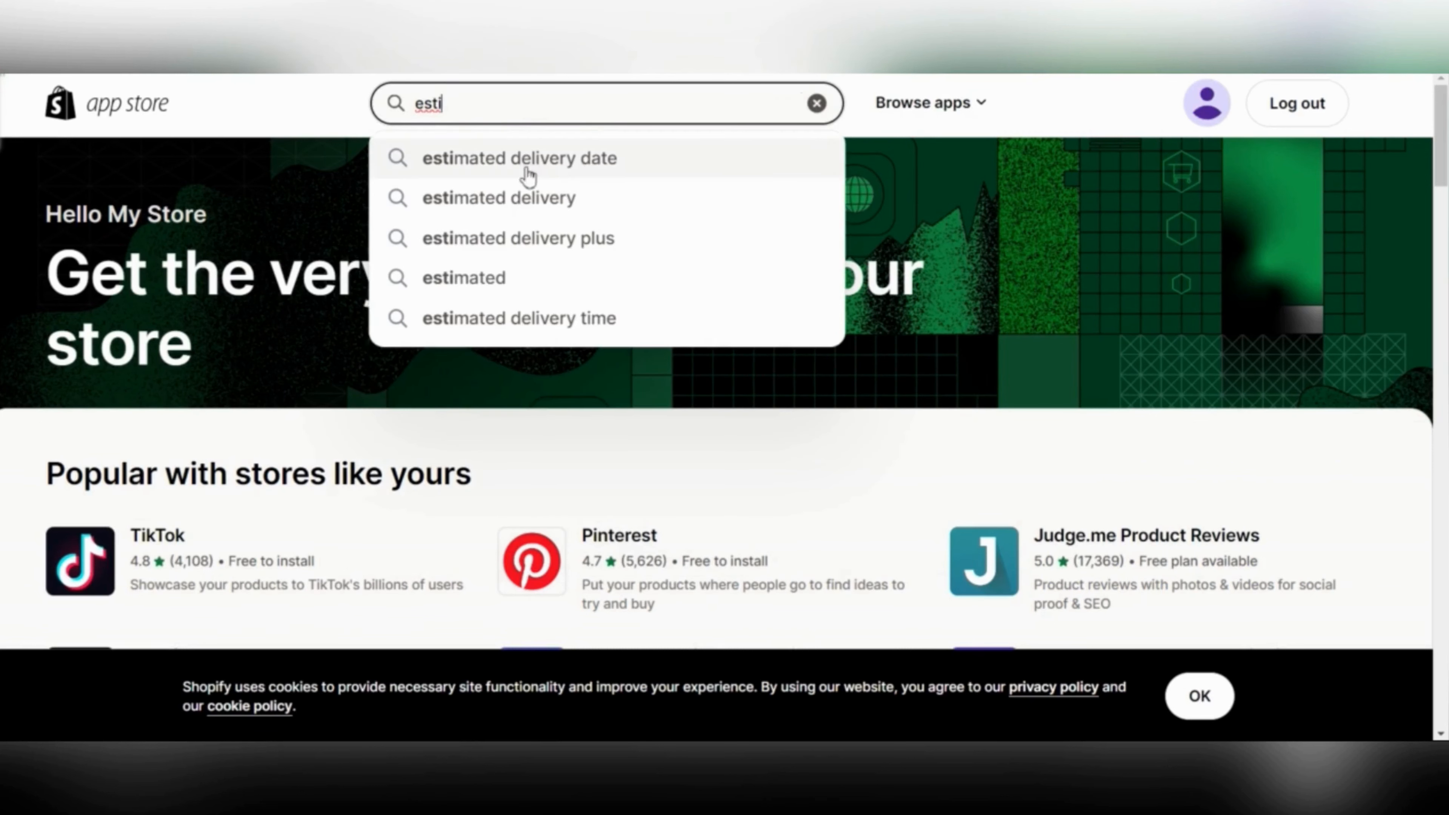
click(519, 157)
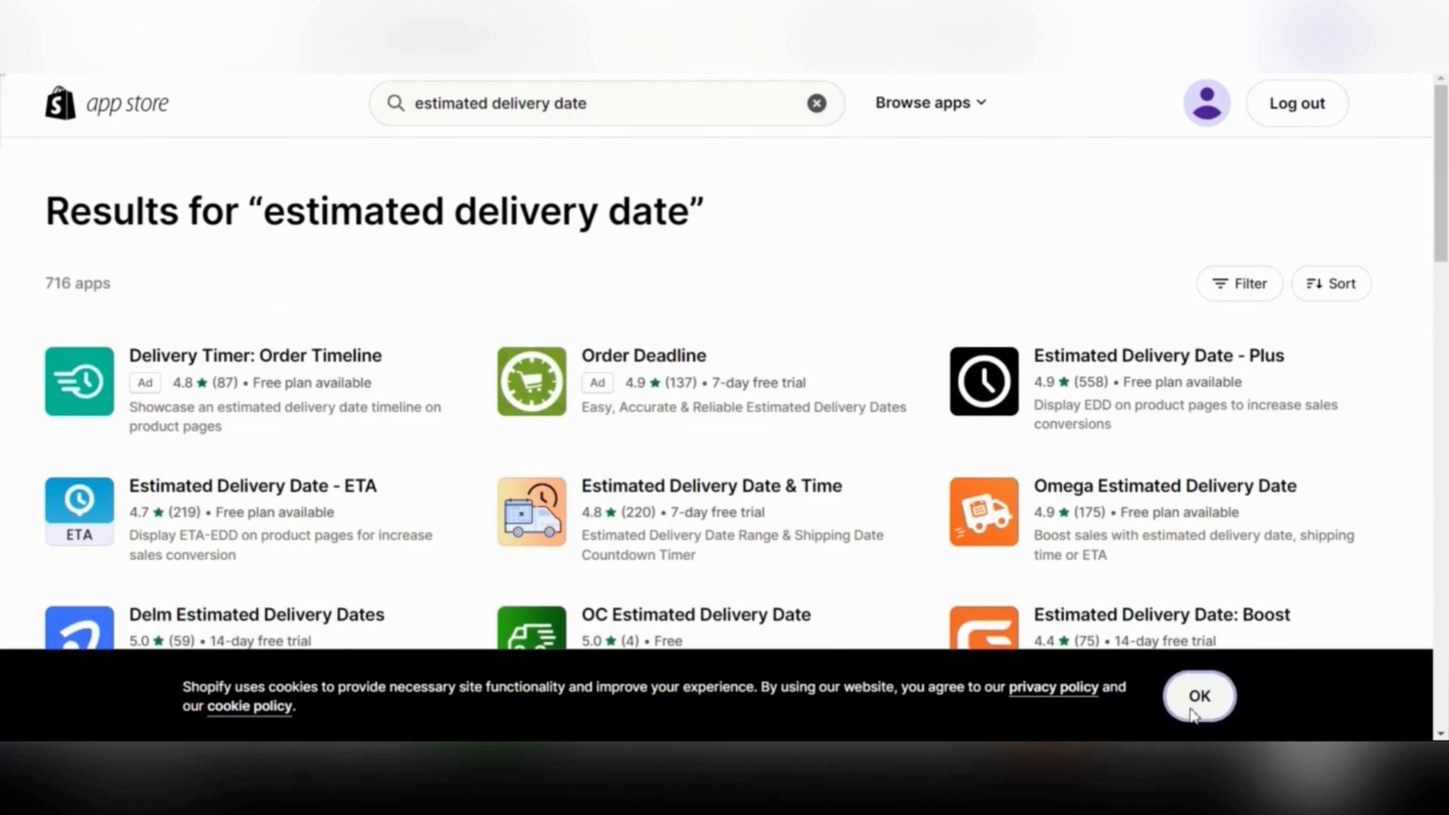
Accept the cookie notice so the full results grid is visible.
click(1199, 696)
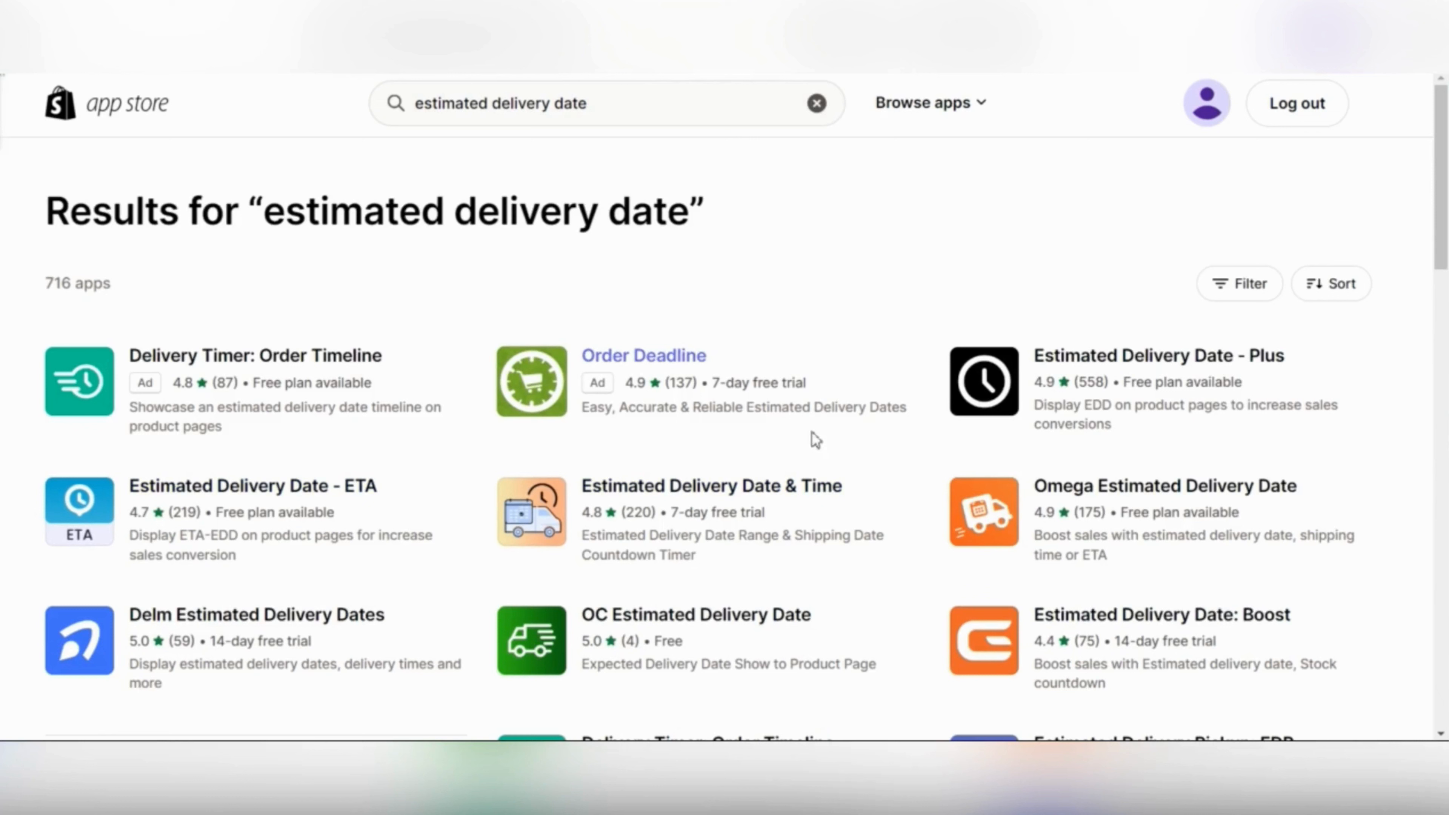
mouse_move(1164, 662)
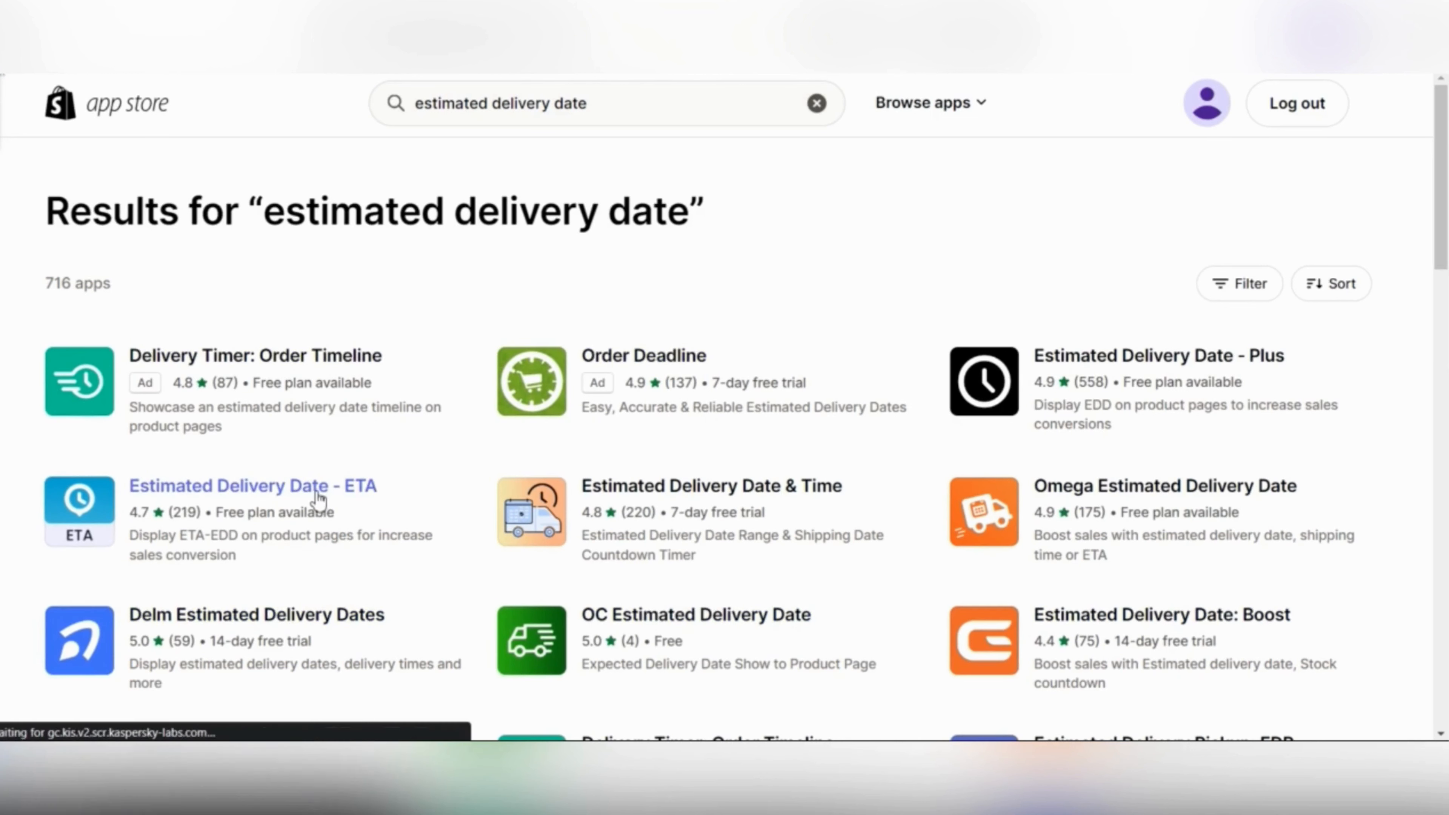
Review the Estimated Delivery Date - ETA listing (4.7, 219 reviews) and start its install.
click(252, 486)
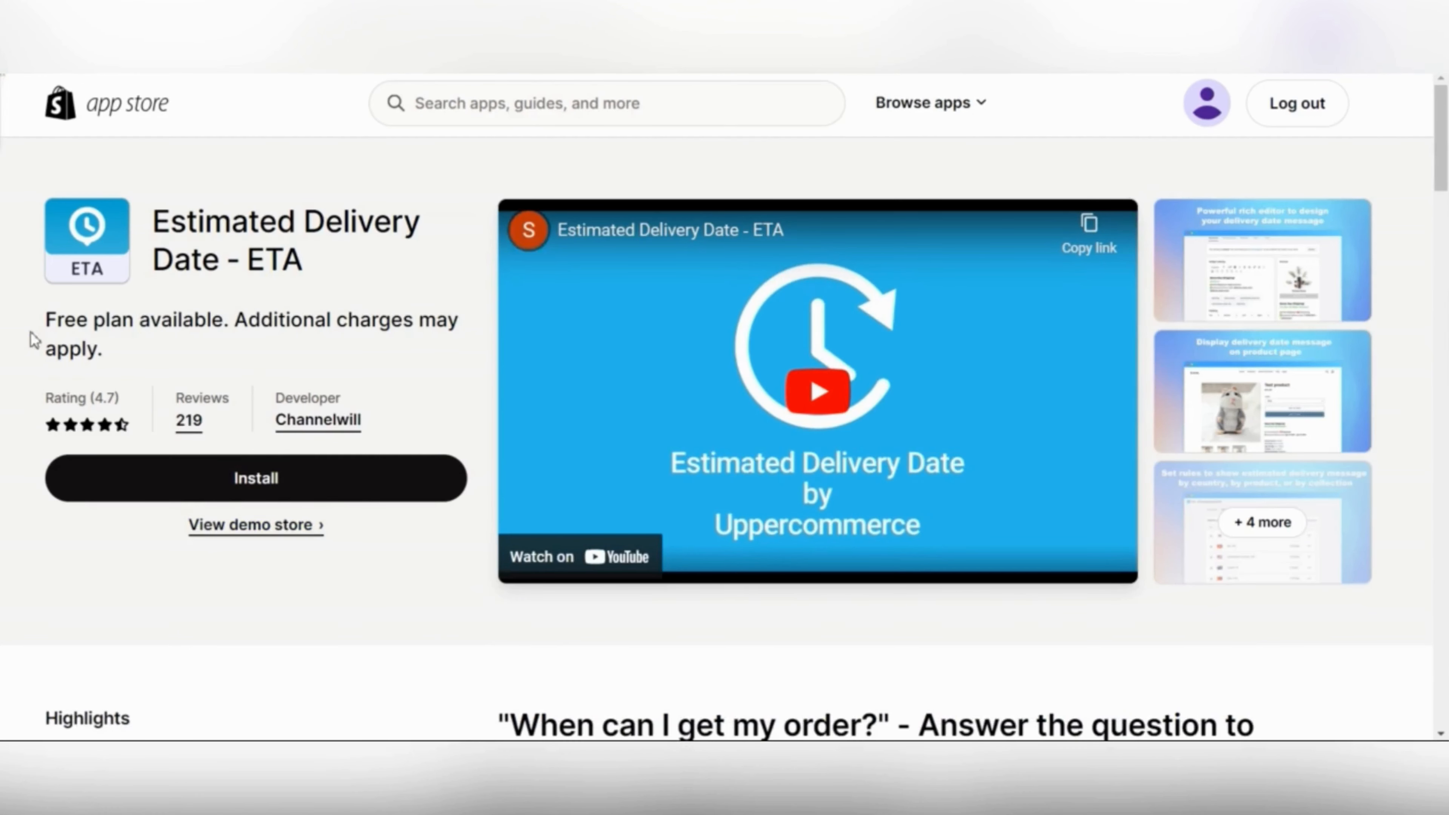
mouse_move(522, 333)
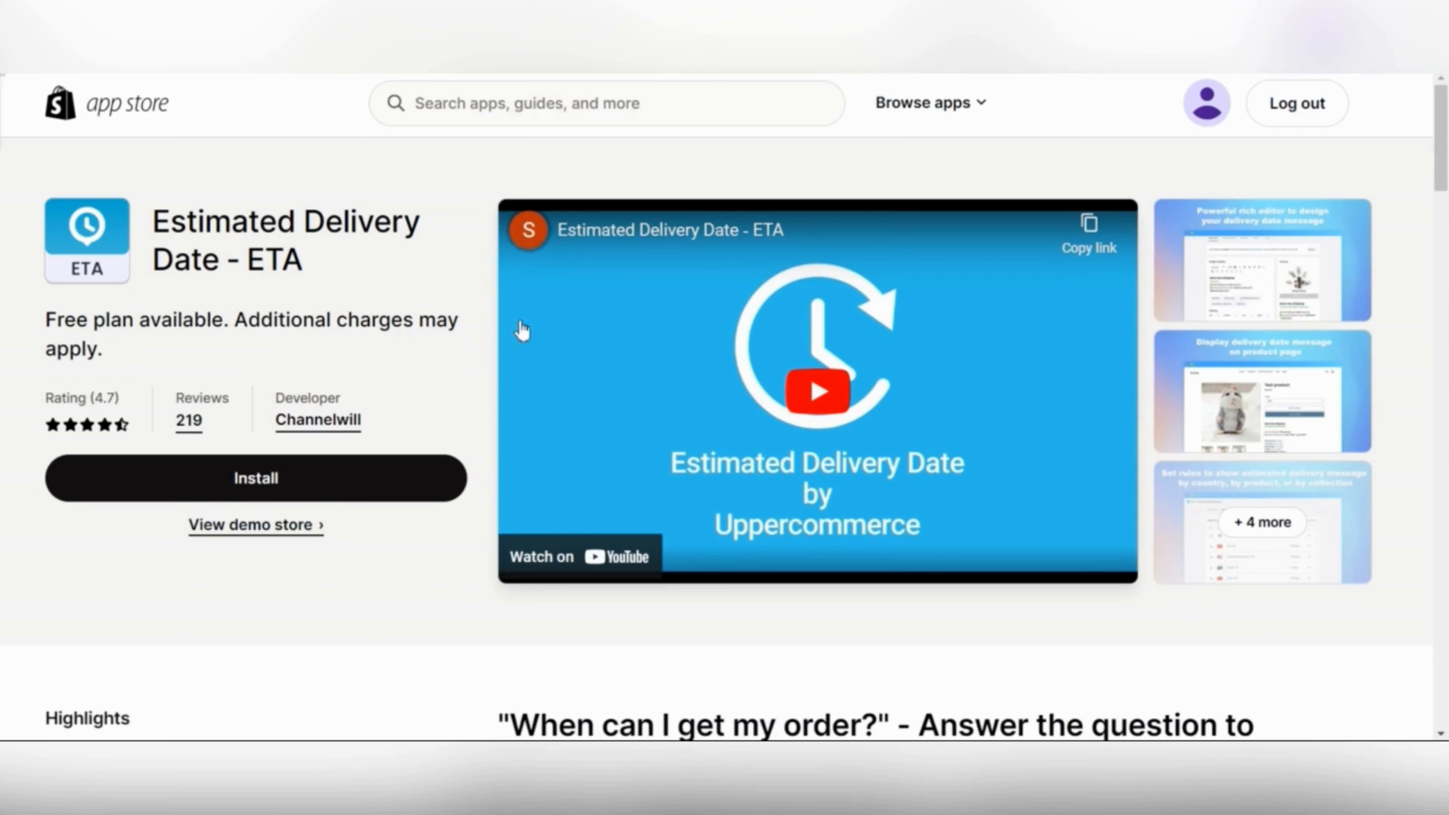
scroll(down, 3)
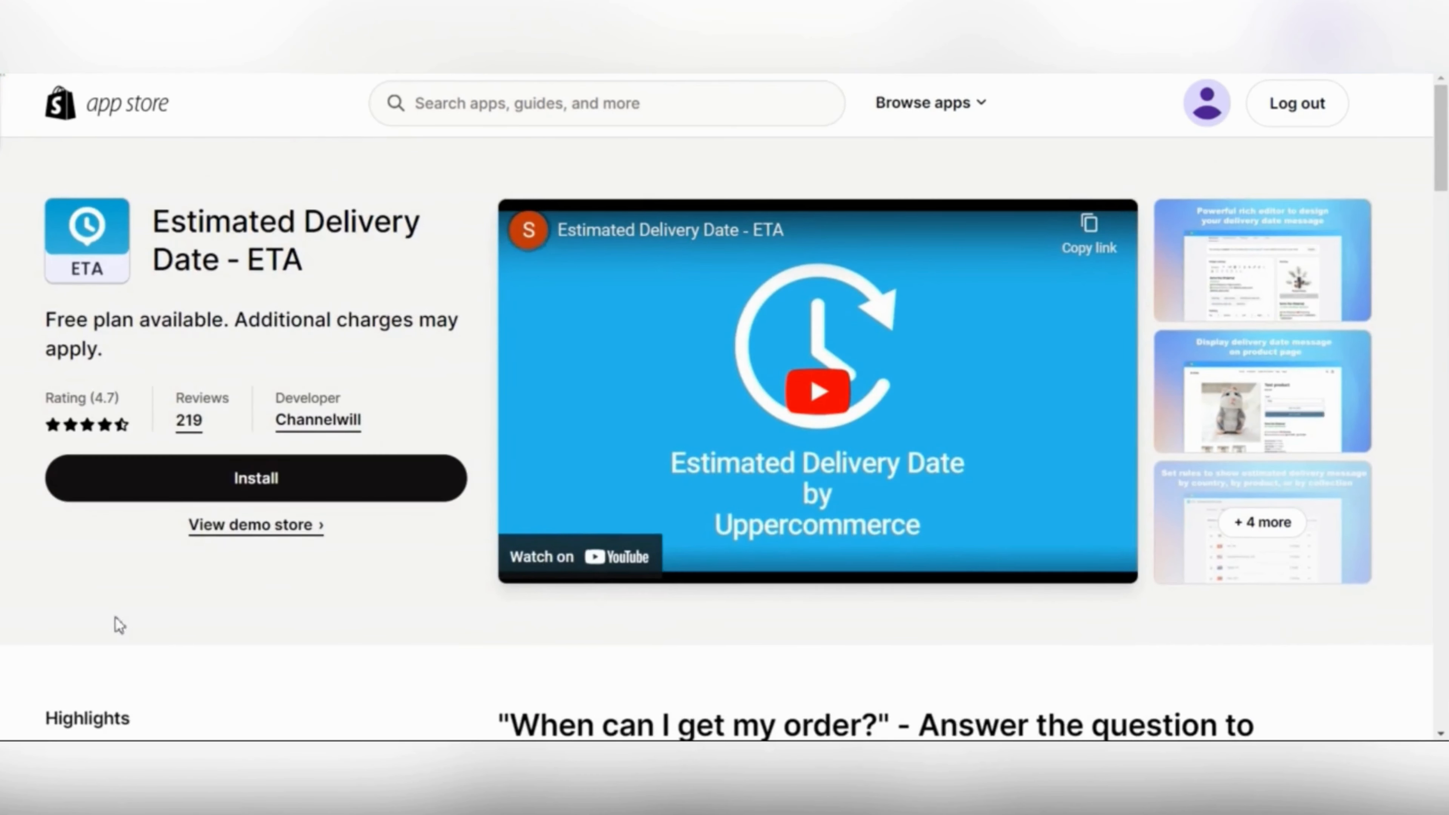
mouse_move(323, 580)
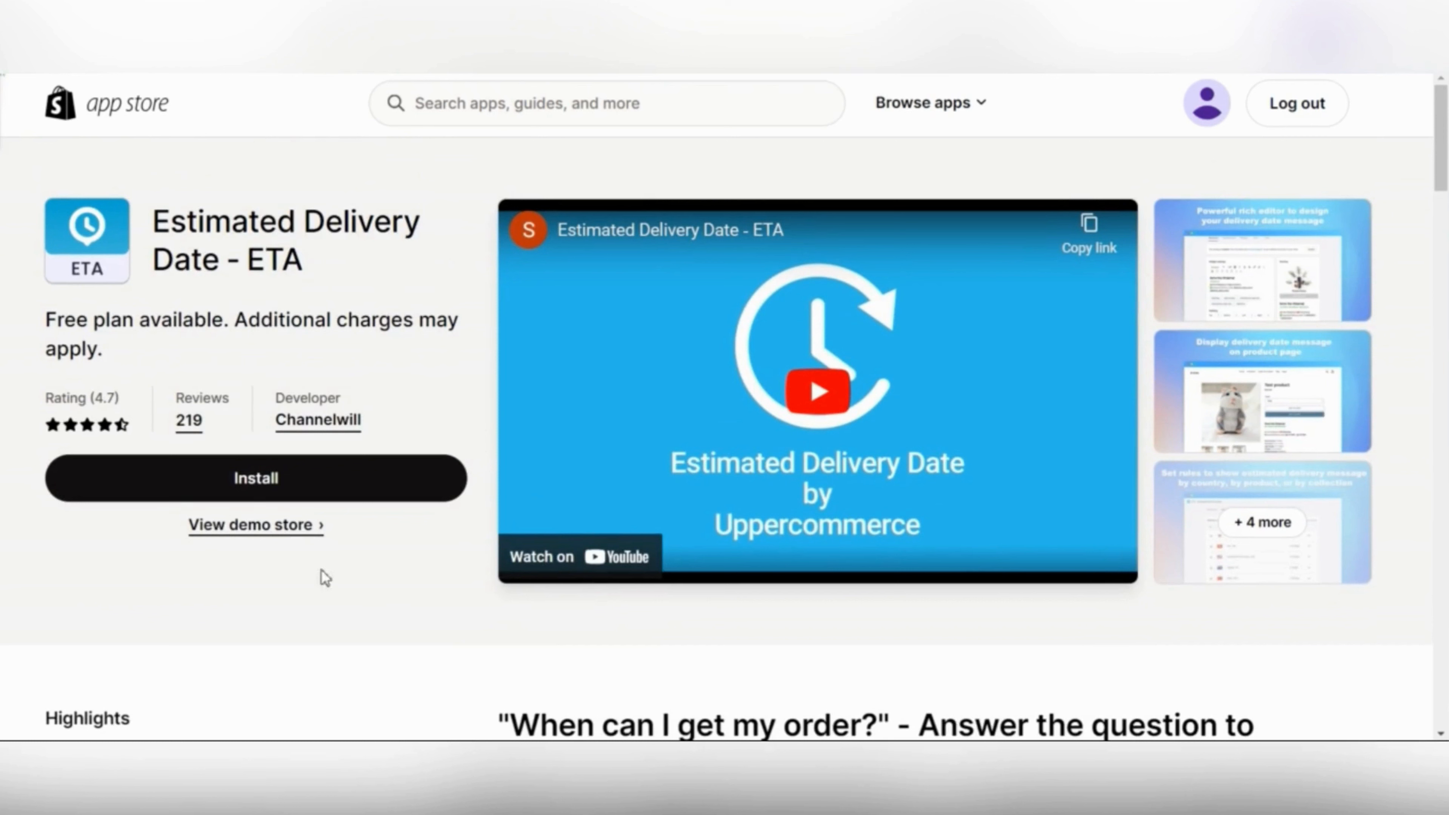
click(236, 485)
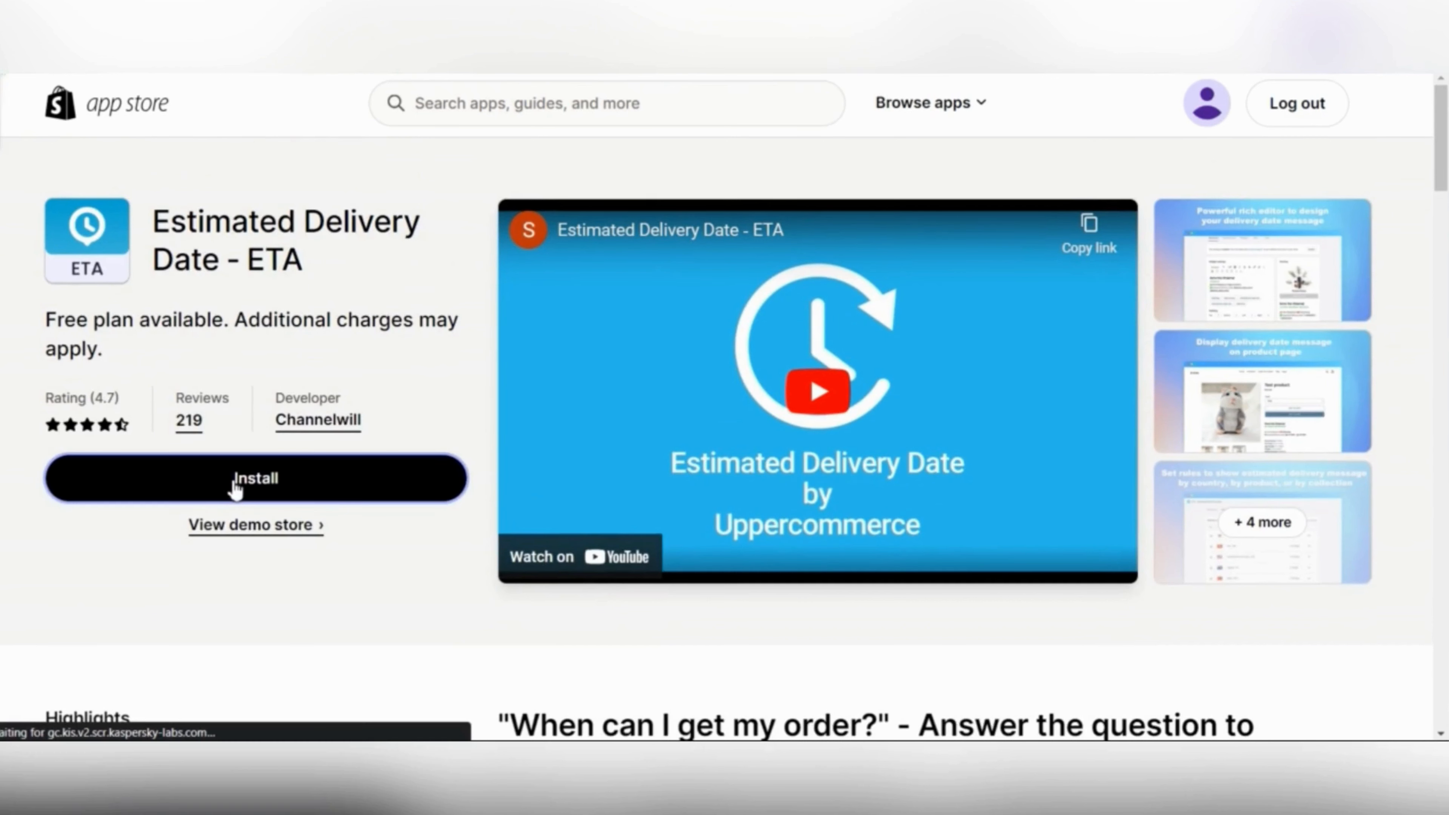
mouse_move(320, 485)
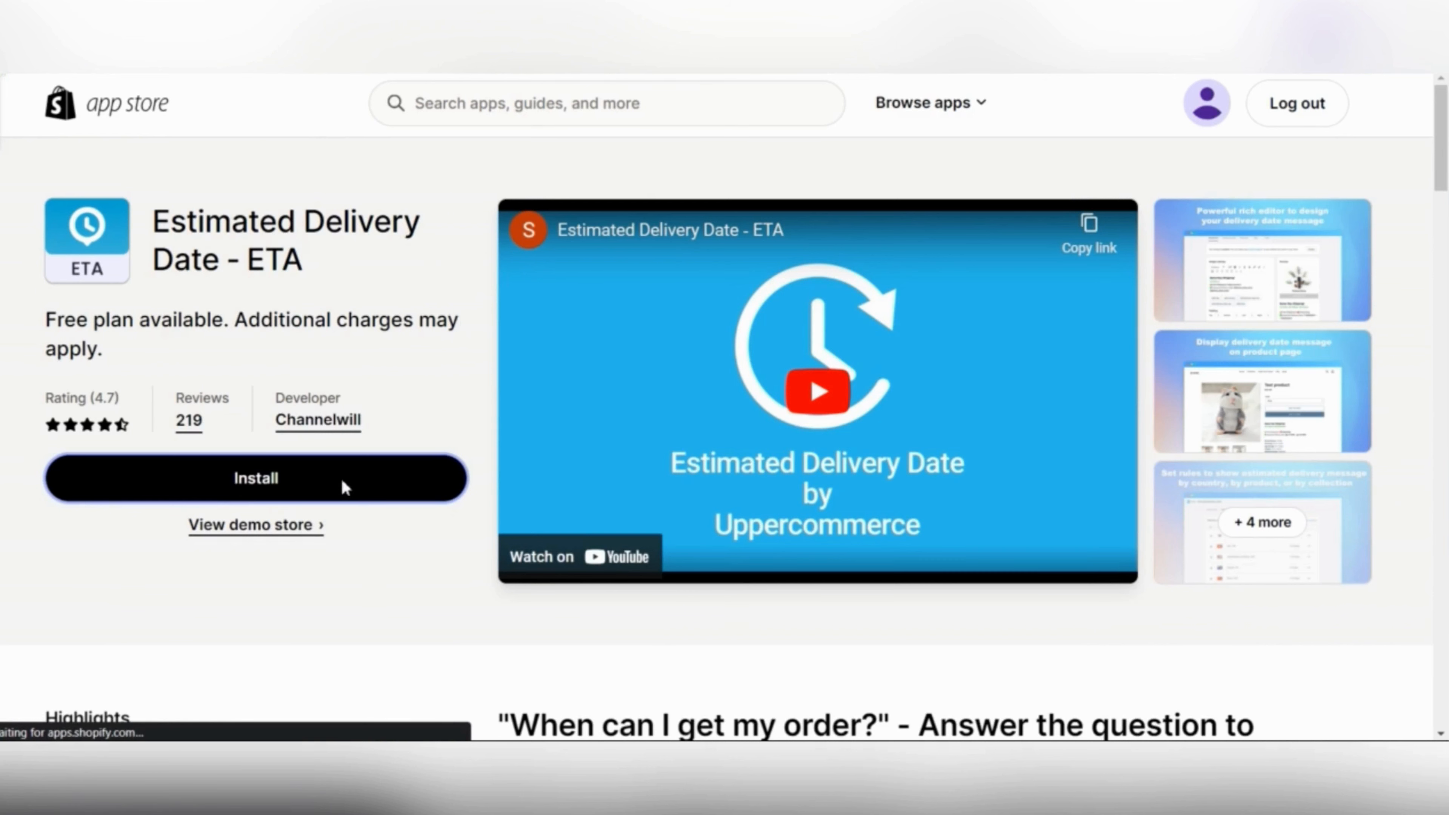
Reach the admin install page and review the app's store-information access permissions.
click(255, 479)
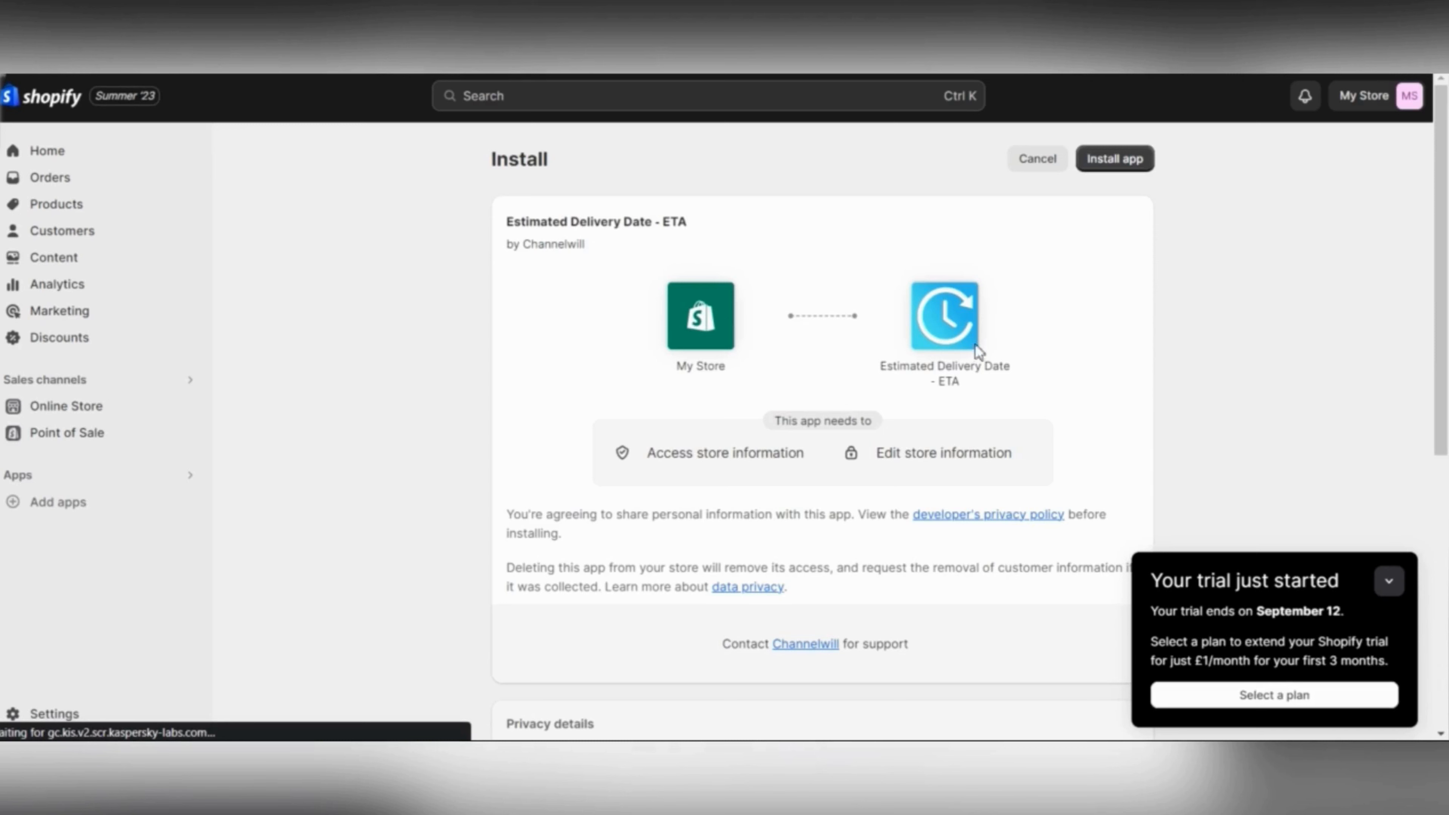
scroll(down, 3)
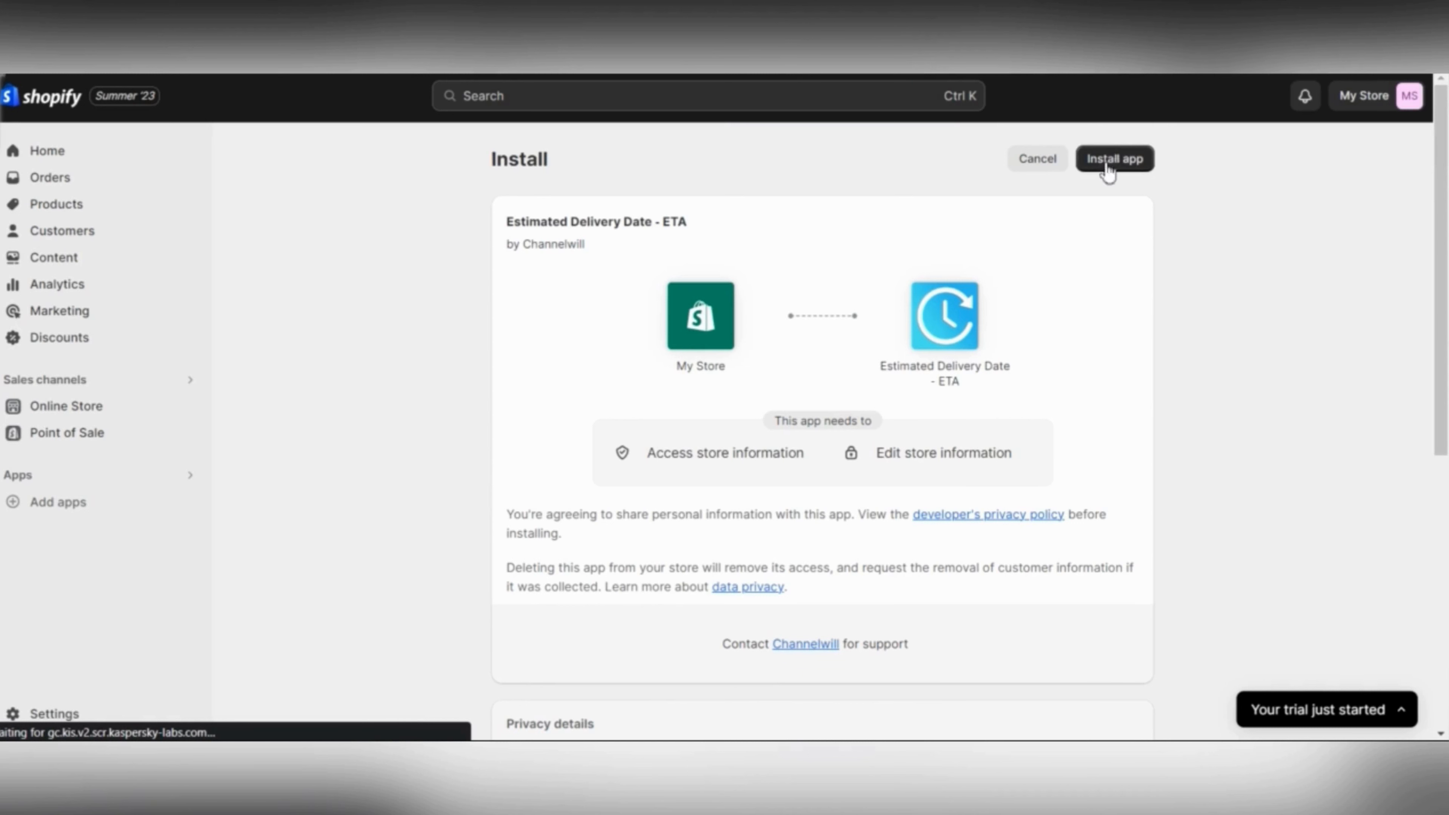
mouse_move(1097, 171)
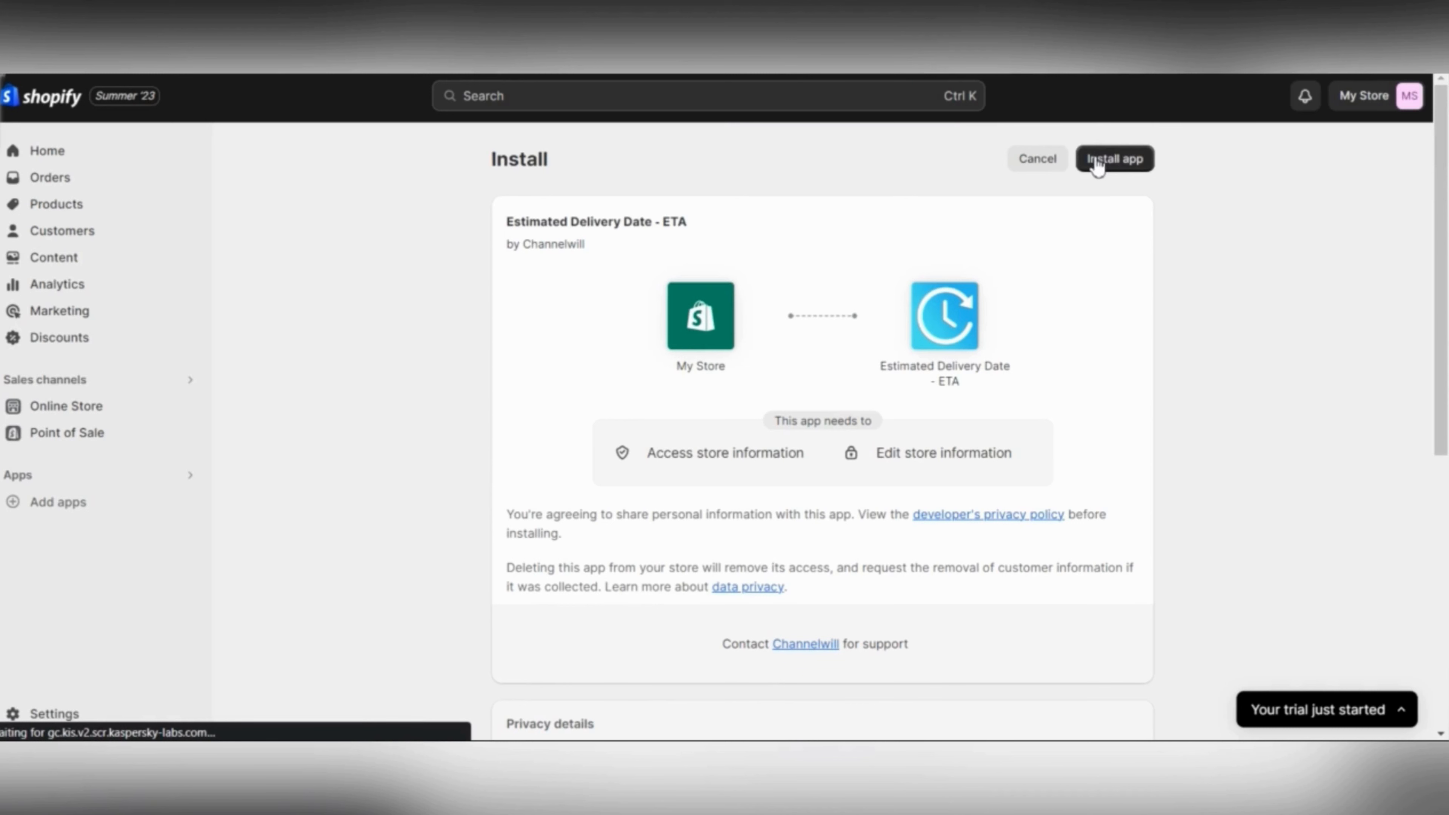
mouse_move(936, 239)
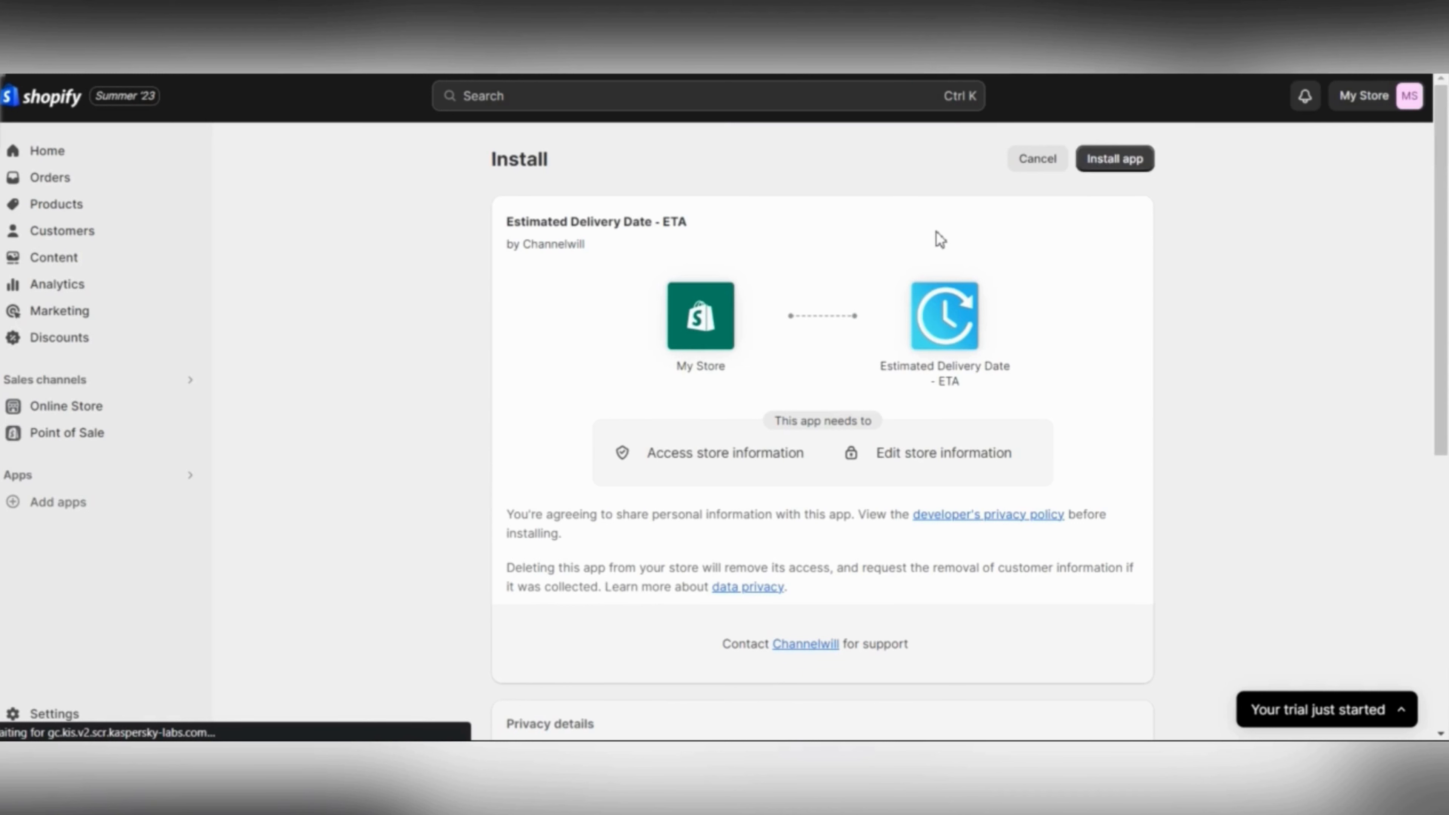
mouse_move(902, 233)
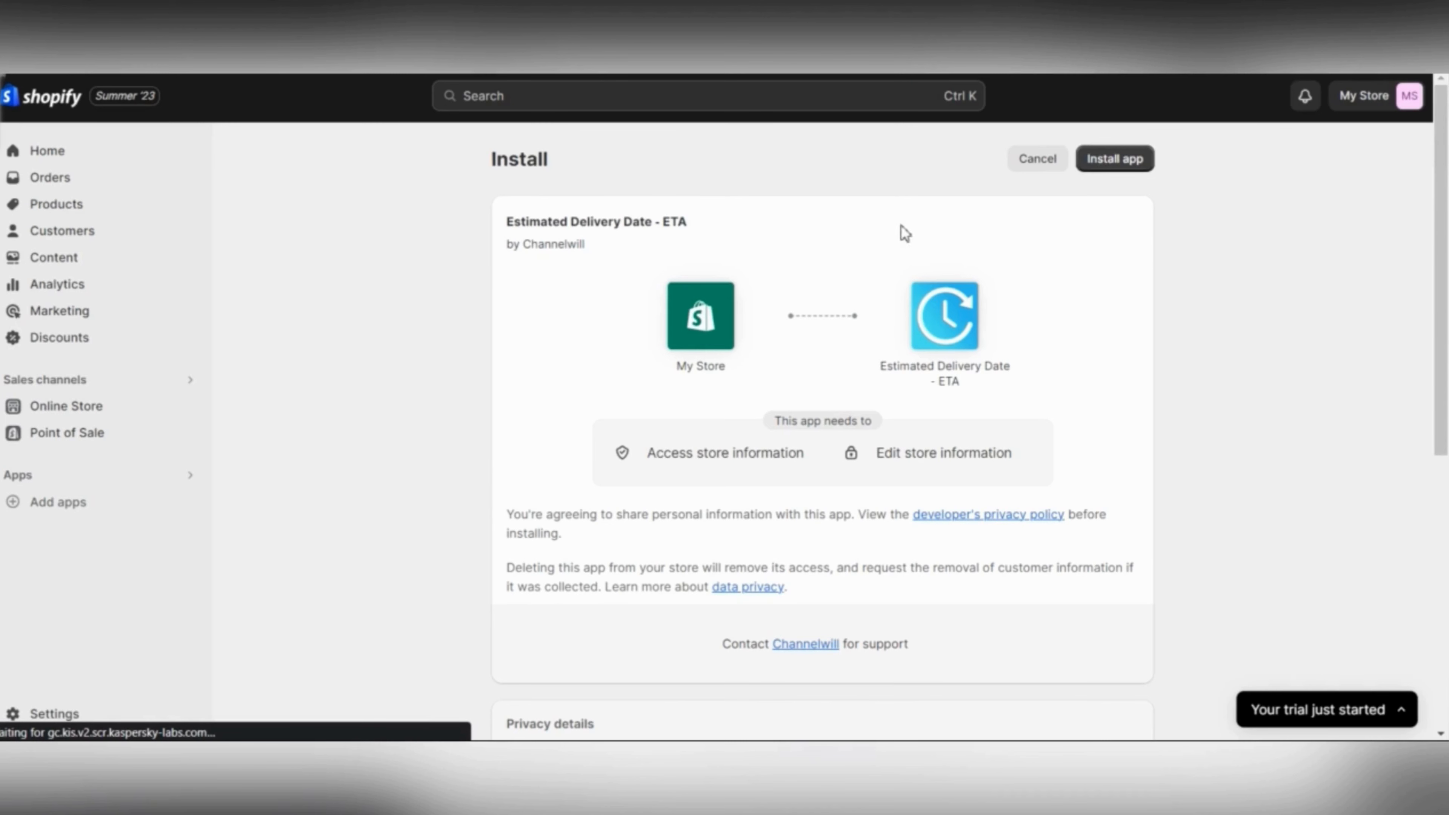
mouse_move(46, 160)
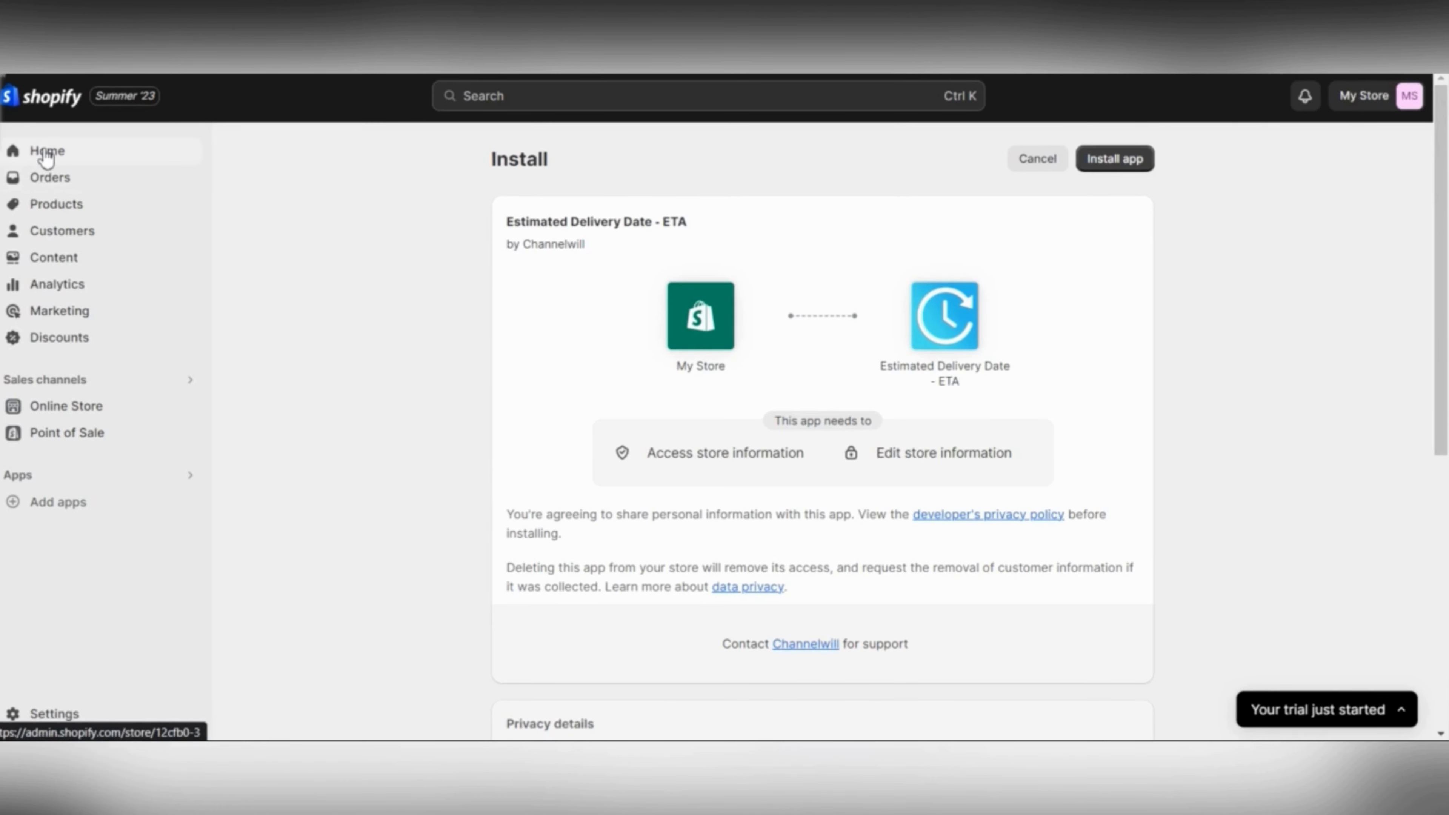
Leave the install page and return to the store Home with its setup guide.
click(47, 151)
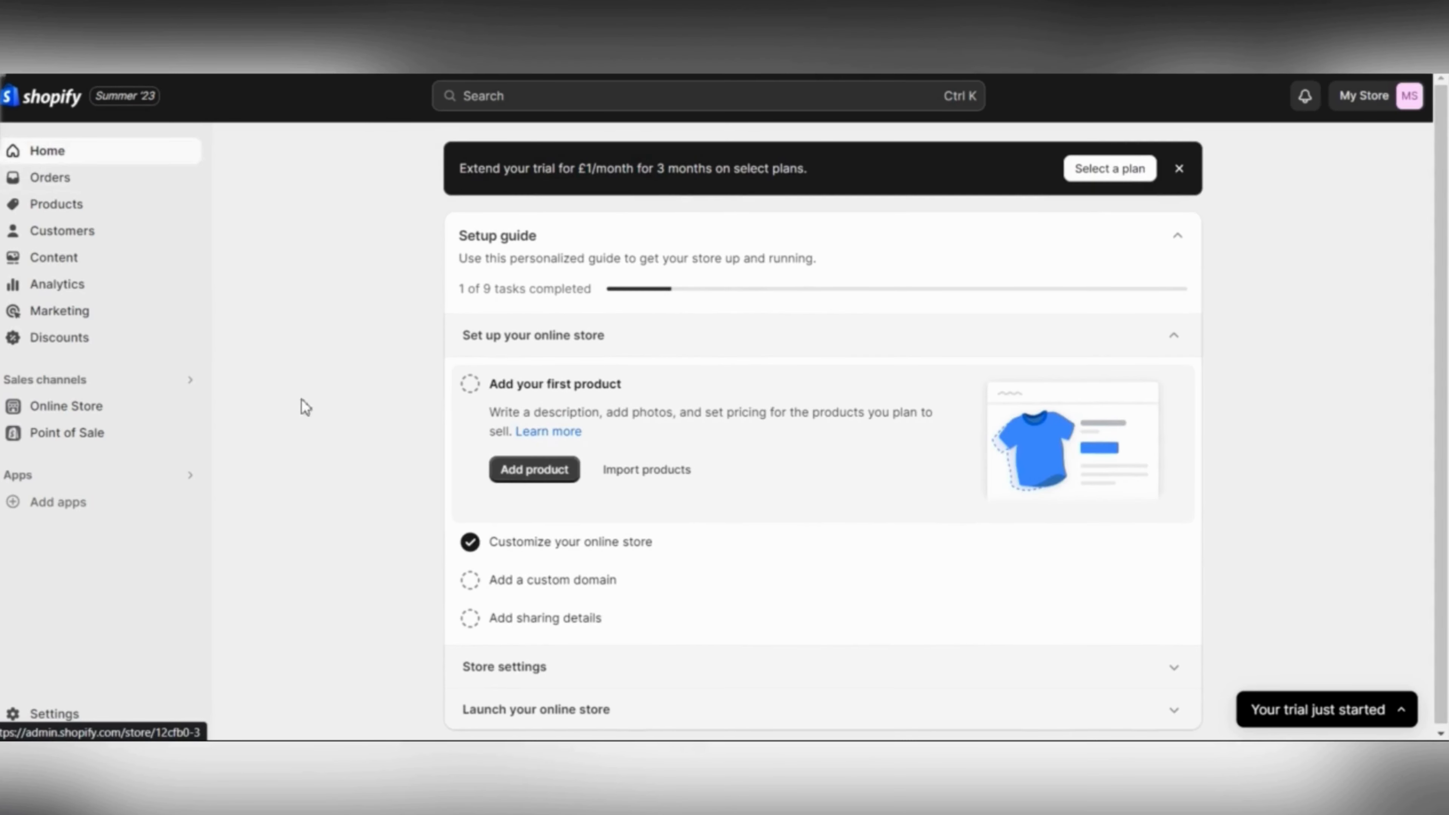
mouse_move(1329, 666)
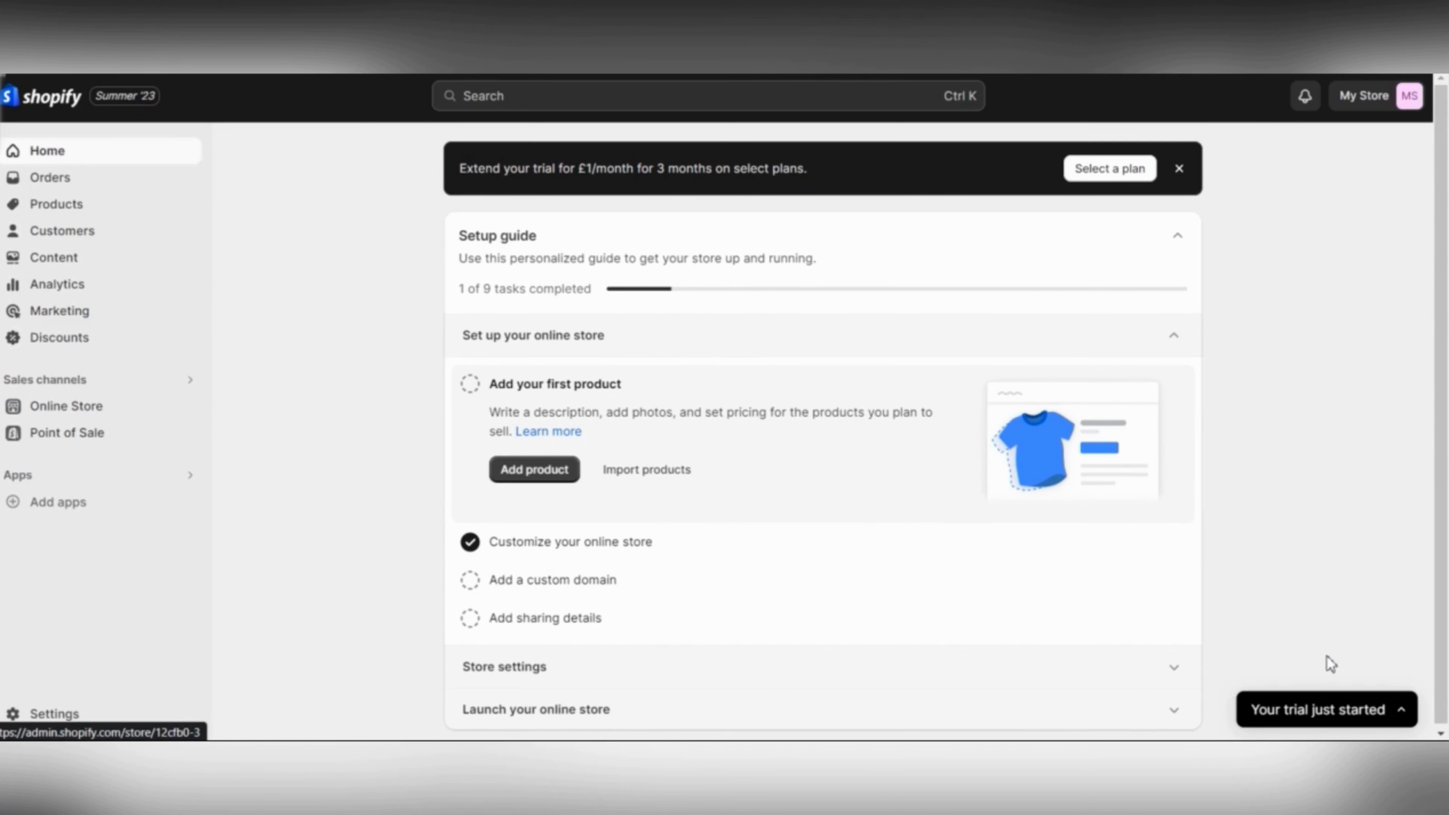
mouse_move(1319, 652)
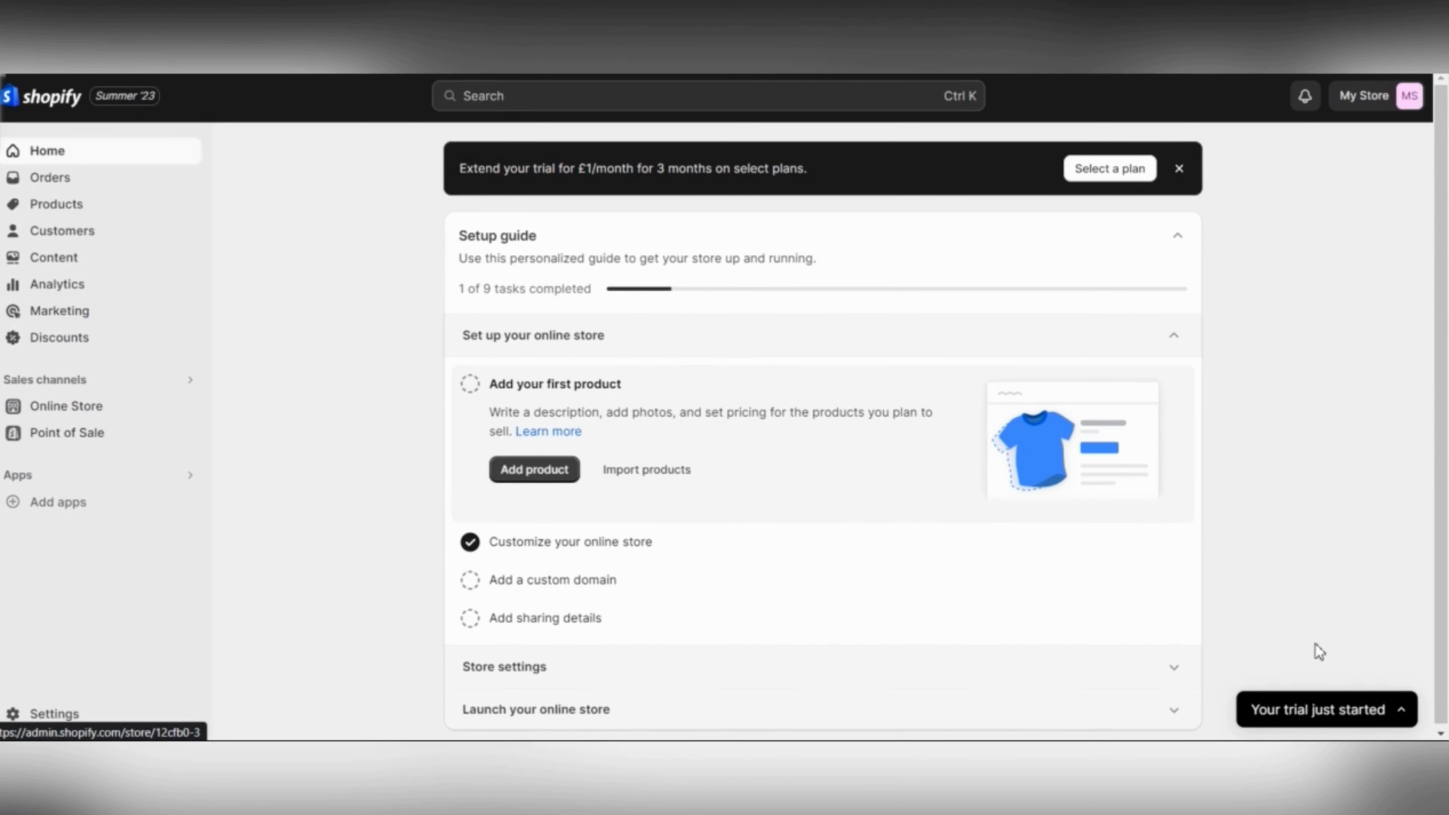